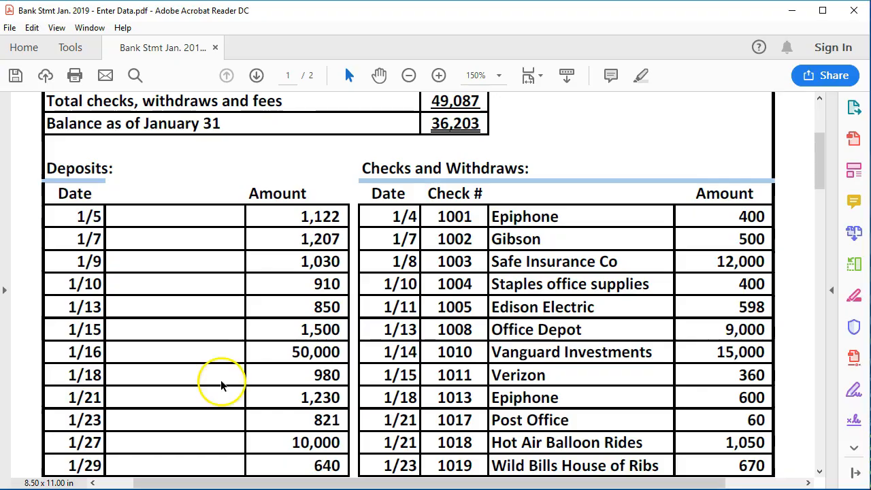
- Scroll to the top of the January statement to show the balance summary table
scroll(up, 3)
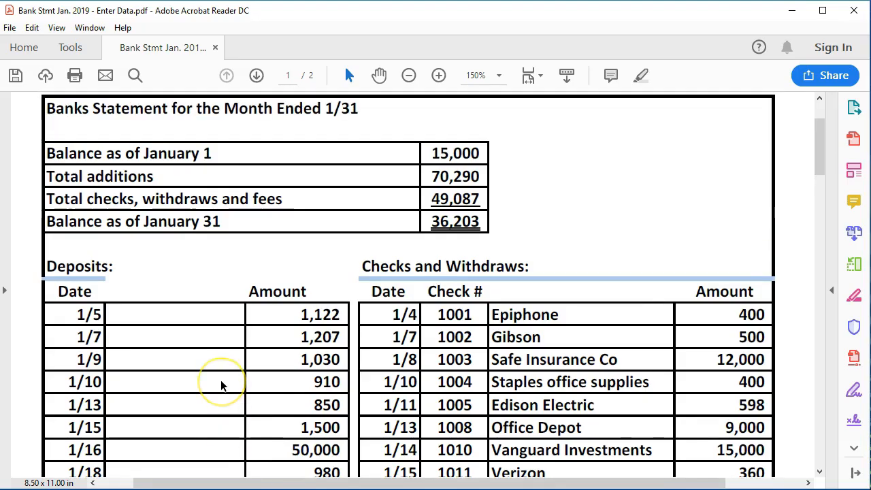
mouse_move(160, 267)
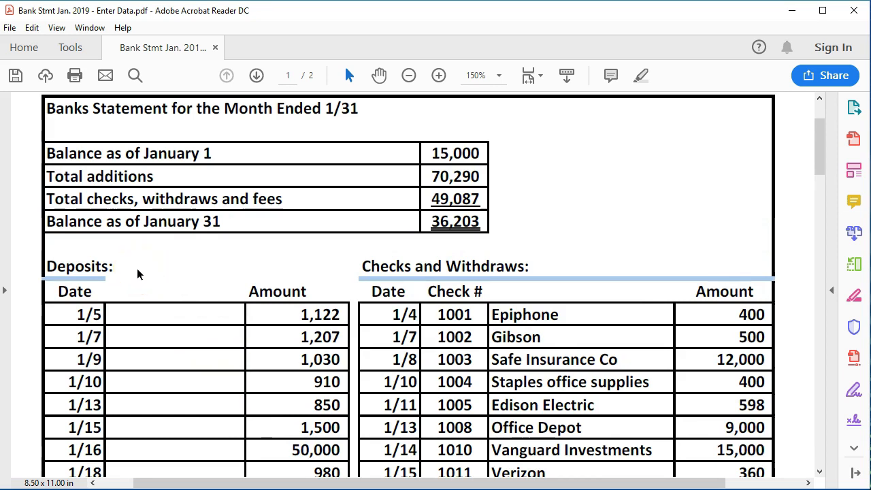
scroll(down, 3)
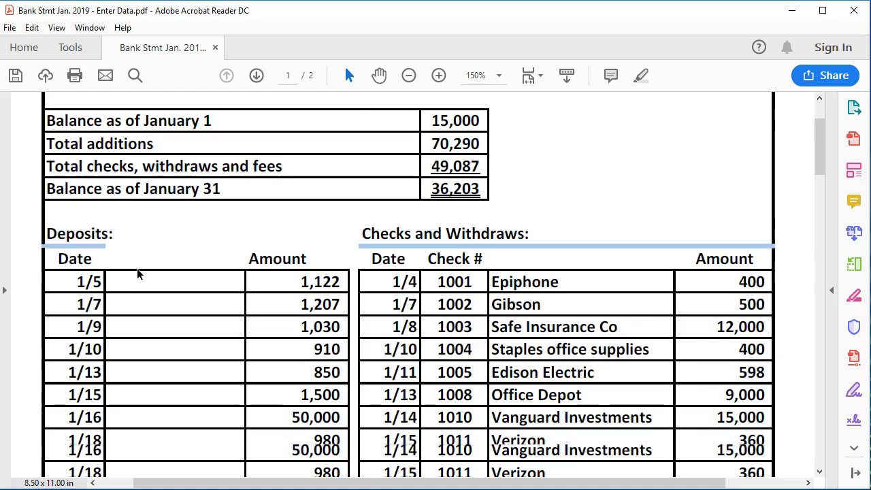
scroll(down, 3)
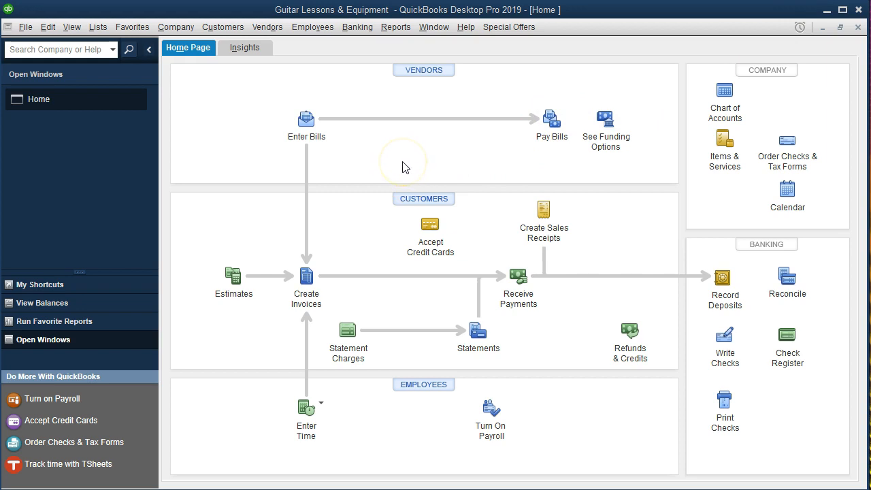
click(176, 27)
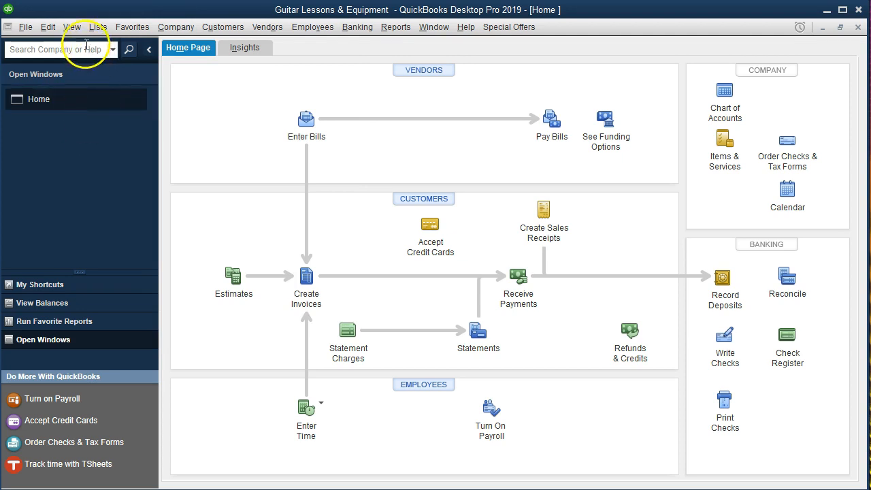
click(71, 27)
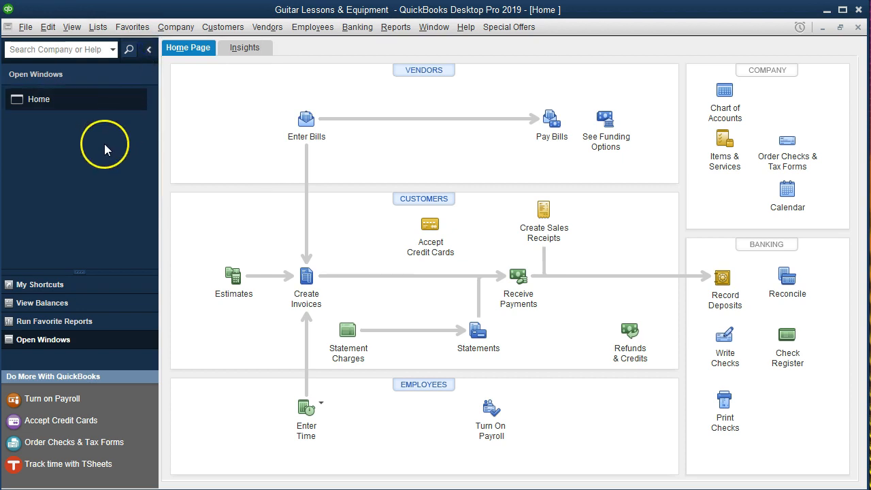
mouse_move(61, 138)
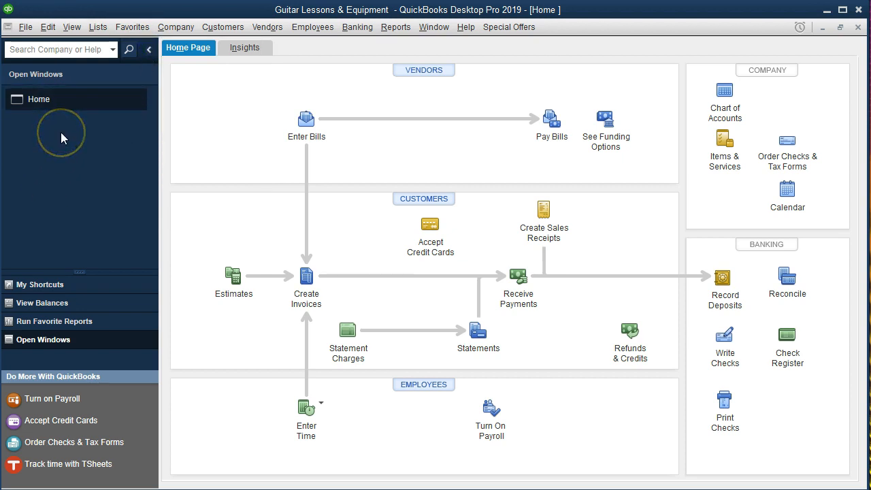
mouse_move(61, 133)
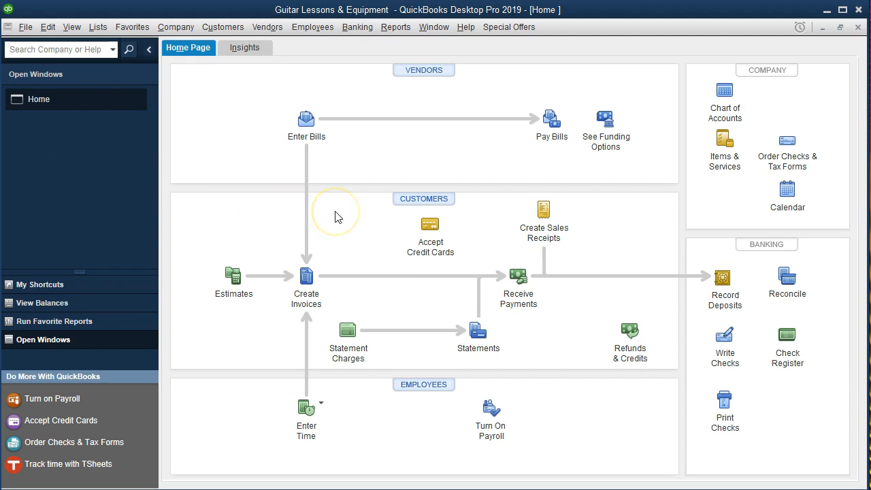
mouse_move(337, 217)
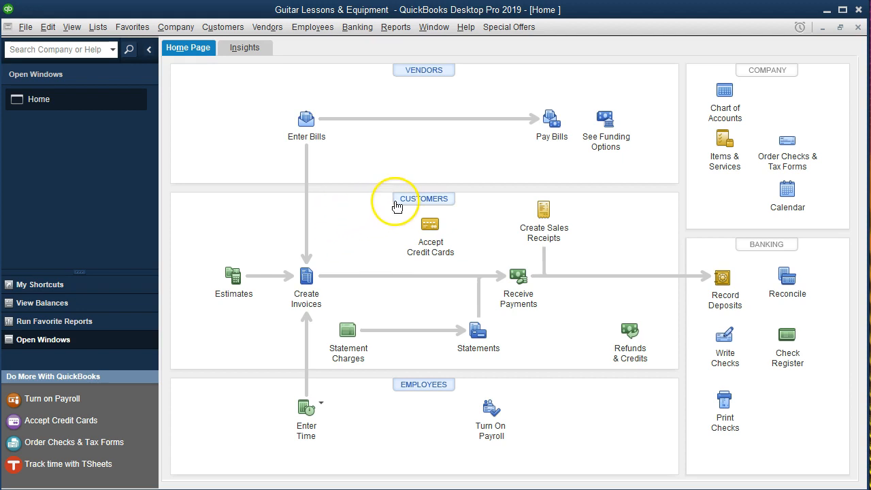
mouse_move(376, 291)
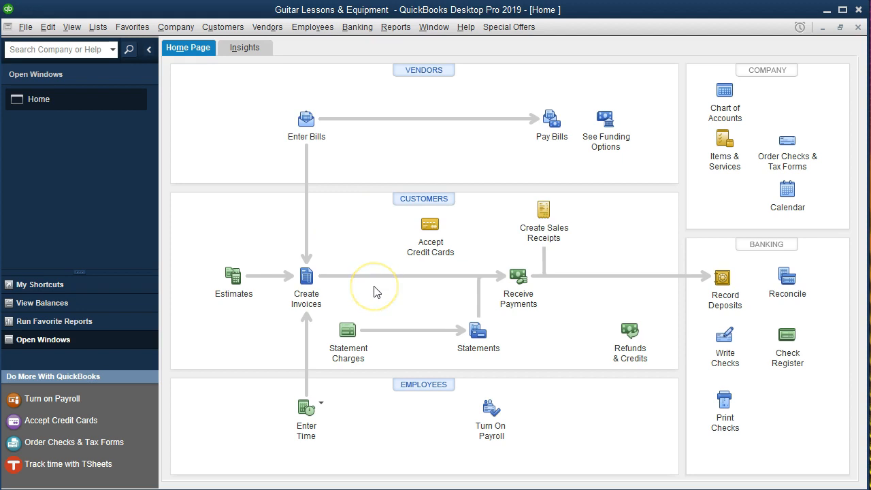
mouse_move(374, 291)
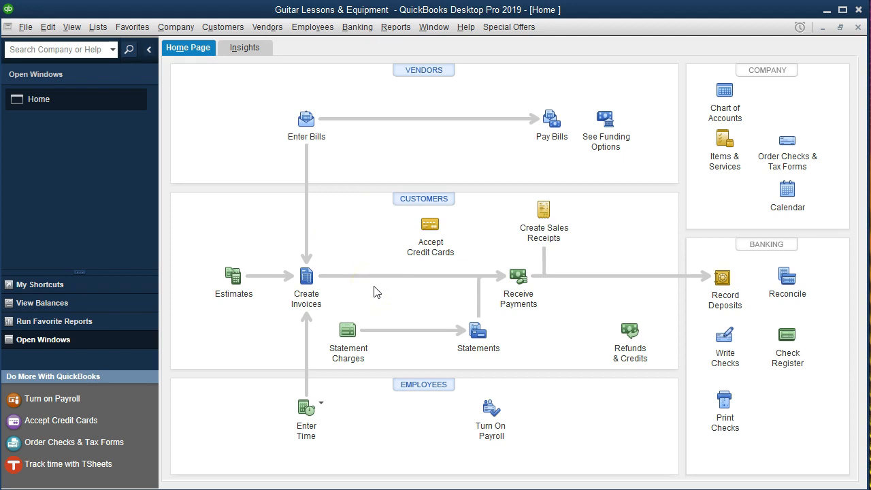
mouse_move(307, 279)
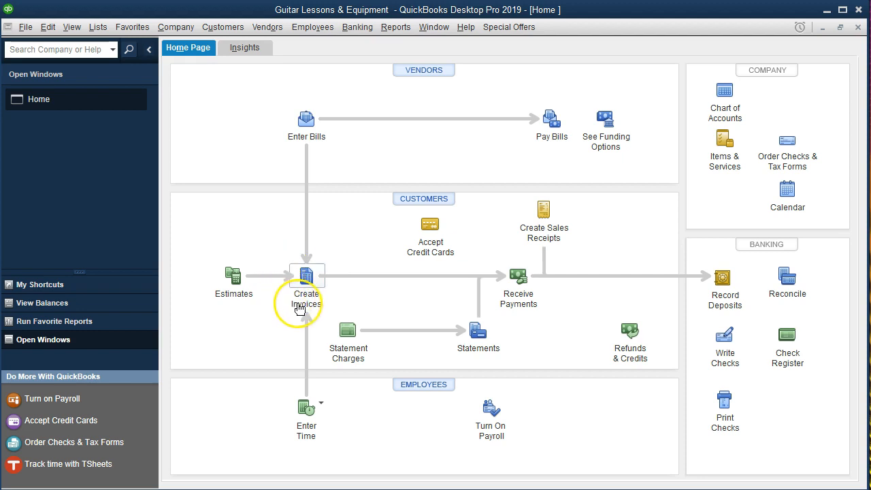
mouse_move(305, 282)
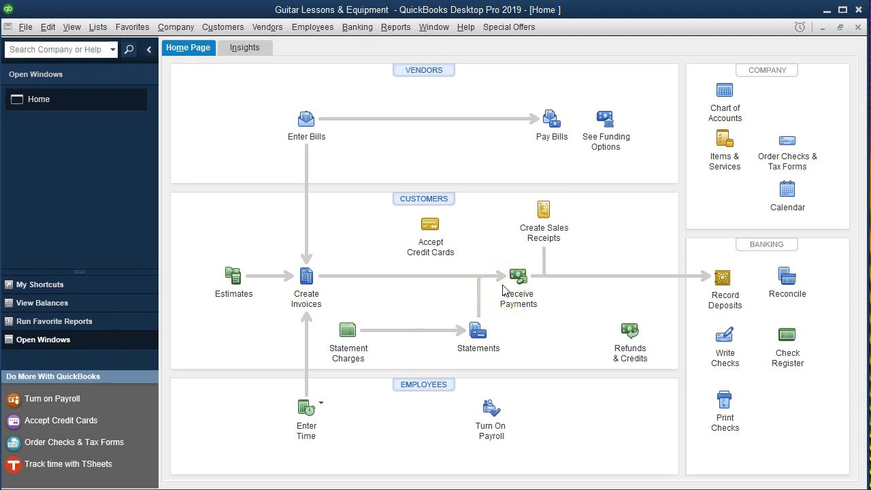
mouse_move(518, 279)
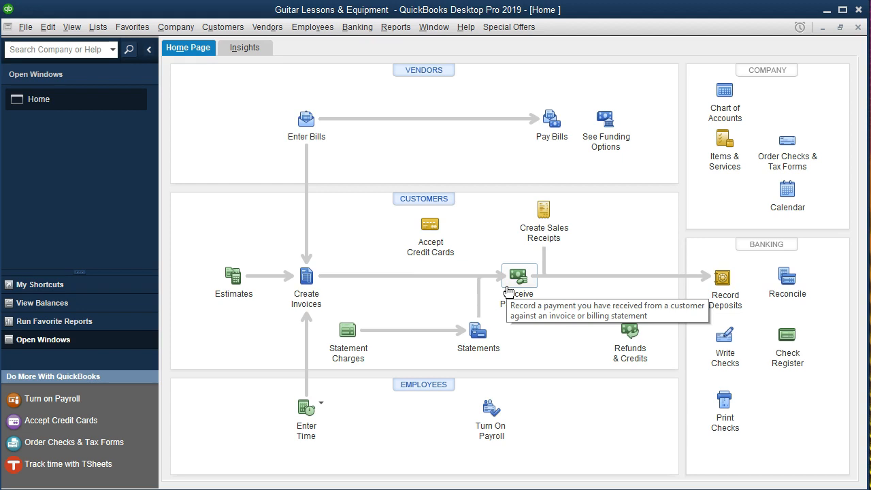
mouse_move(575, 317)
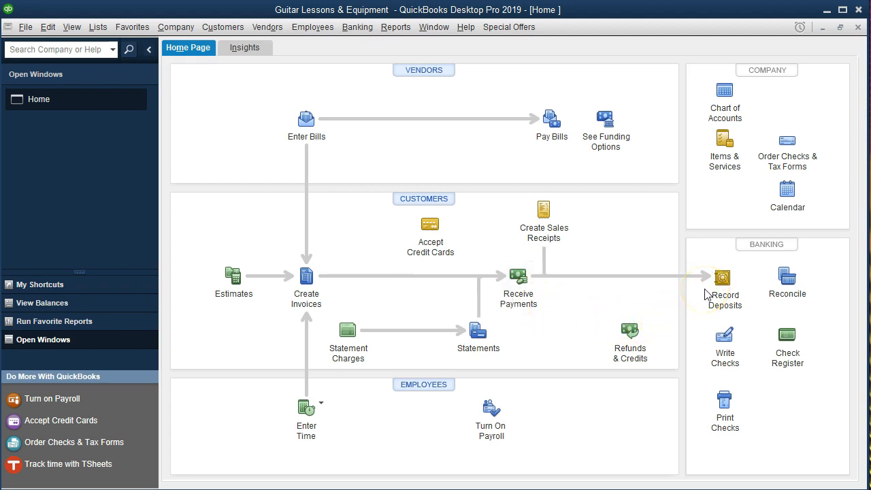
mouse_move(316, 296)
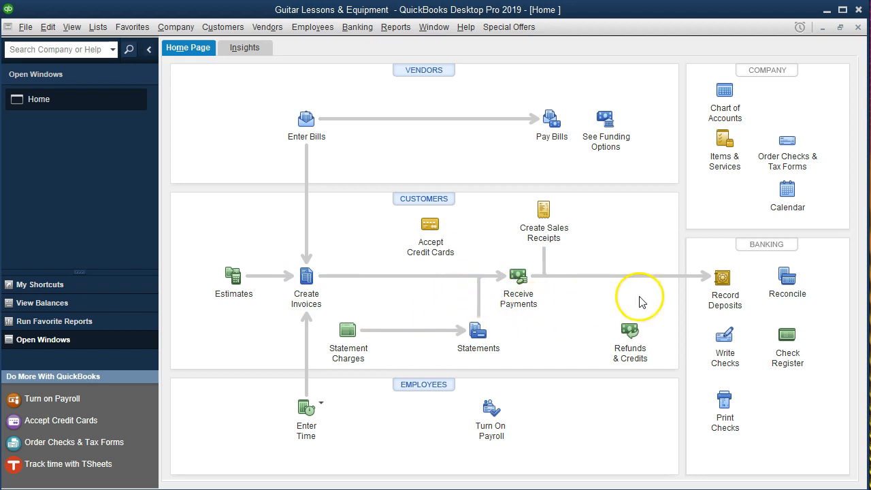
mouse_move(683, 290)
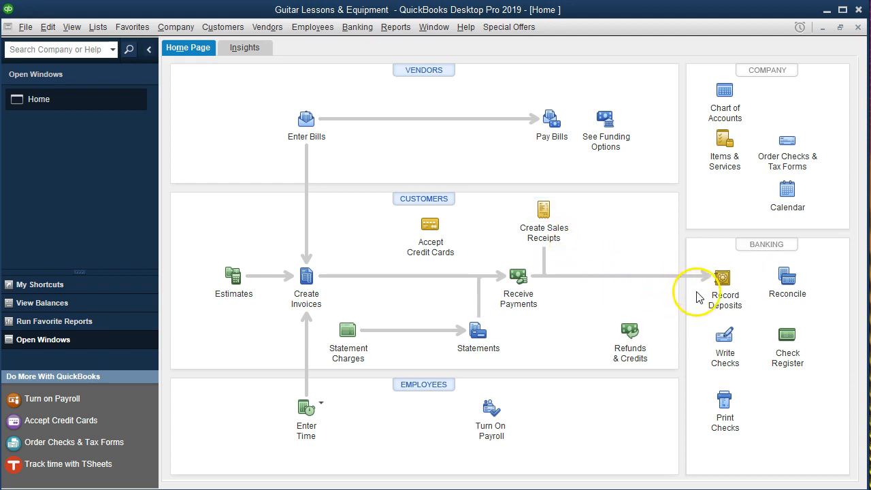
mouse_move(724, 278)
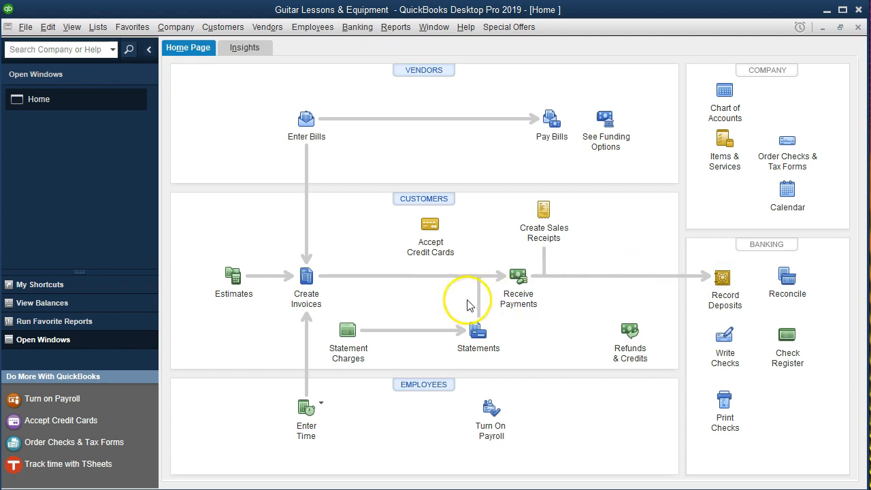
mouse_move(435, 303)
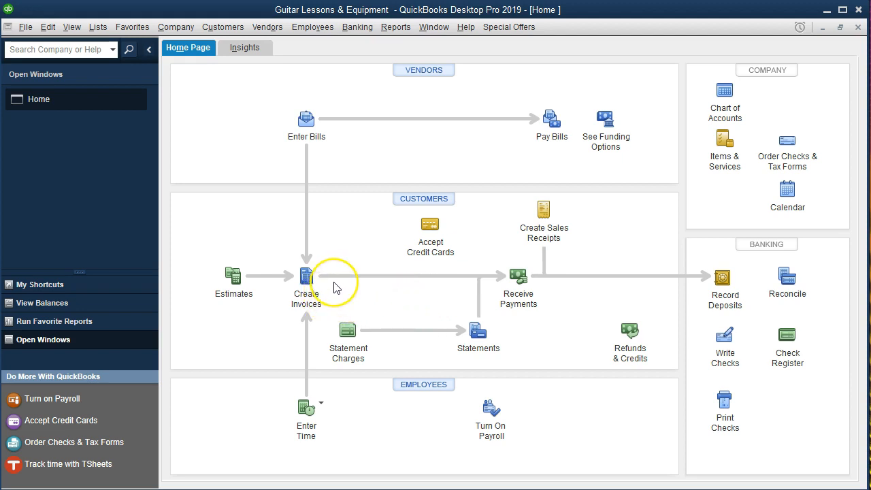
mouse_move(333, 285)
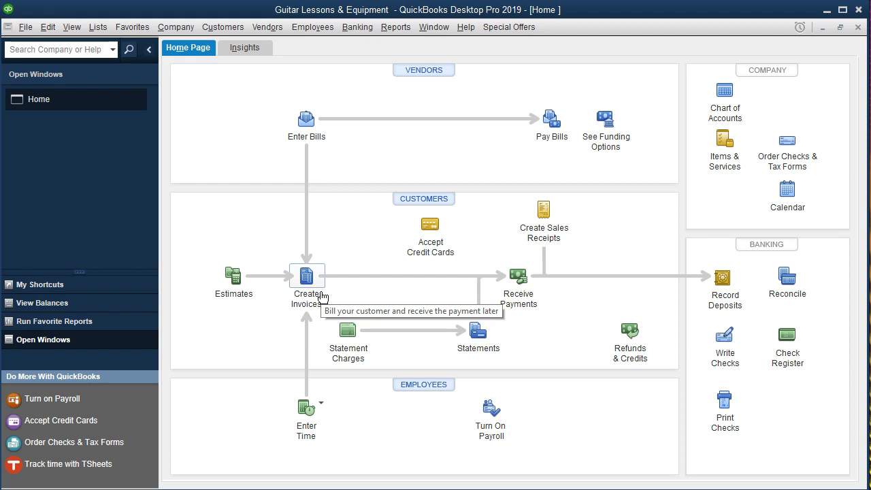
mouse_move(319, 296)
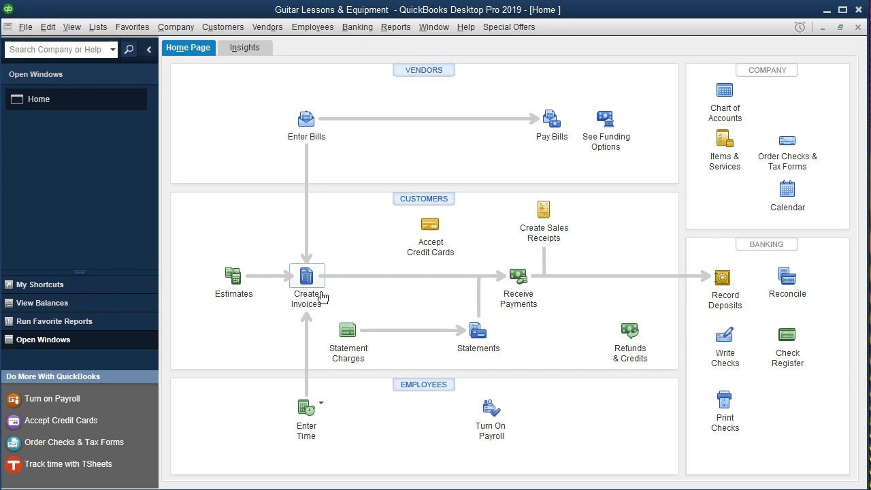
mouse_move(363, 294)
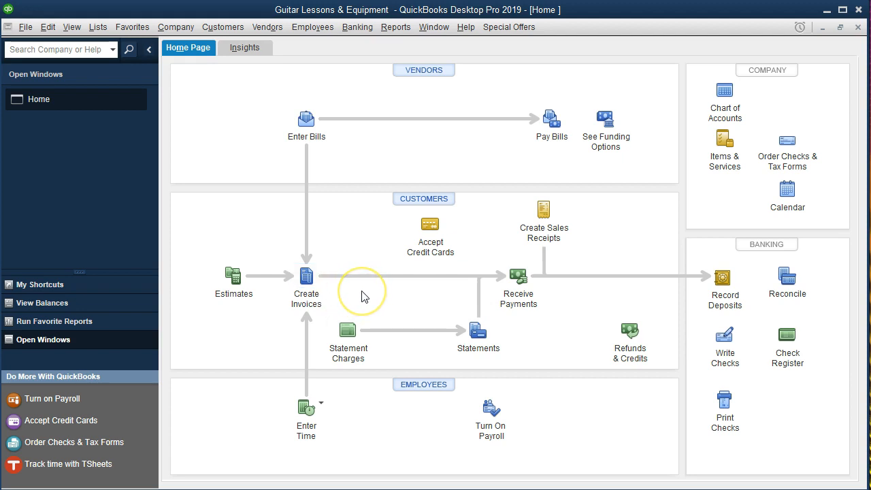
mouse_move(378, 271)
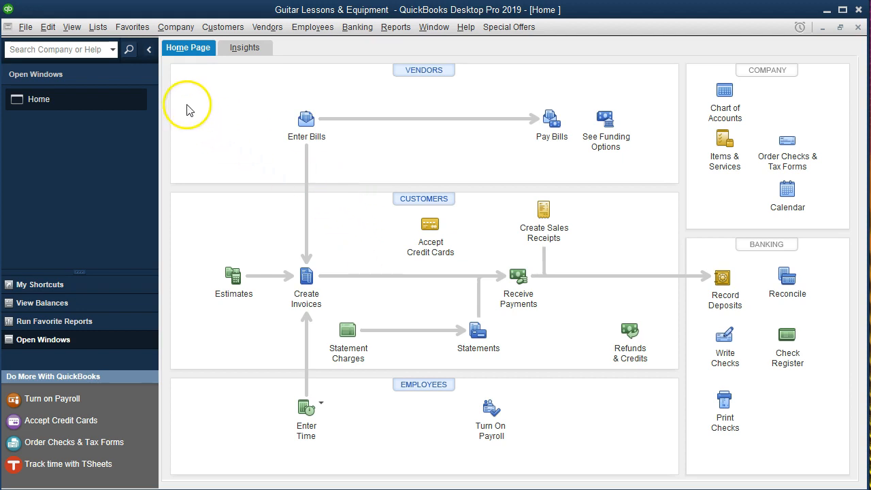
- Show the Chart of Accounts from the Lists menu
click(98, 26)
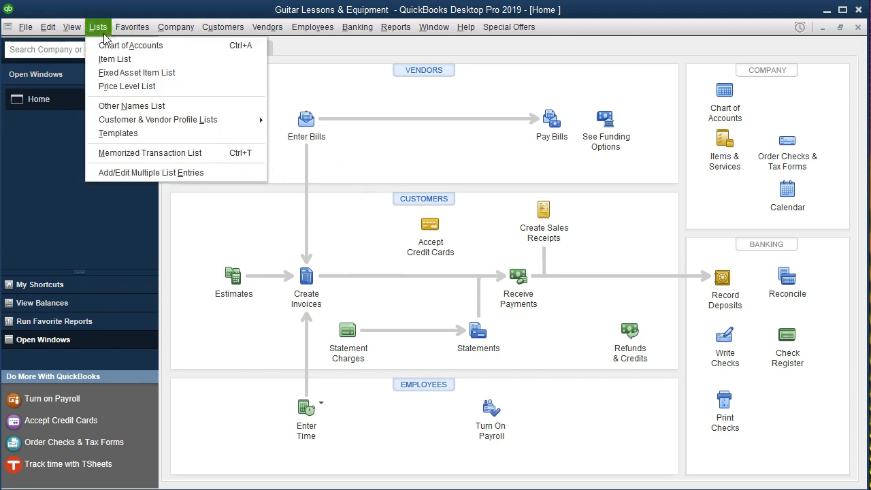
mouse_move(131, 45)
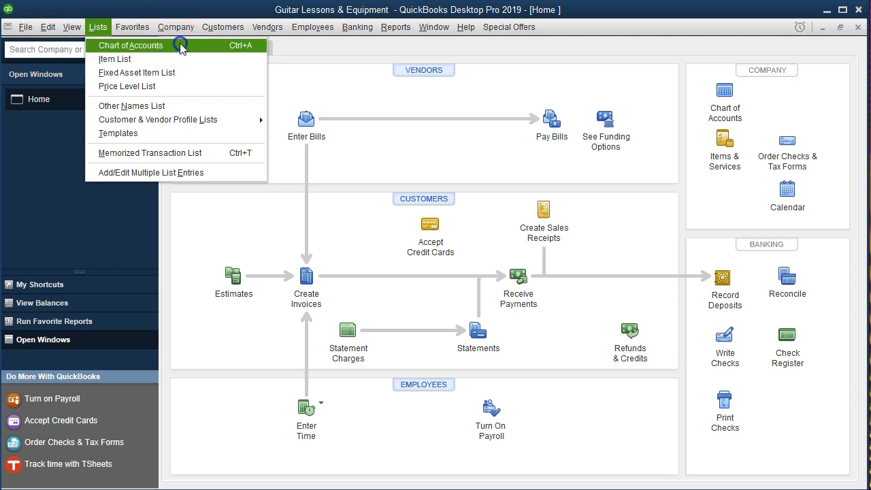
click(129, 45)
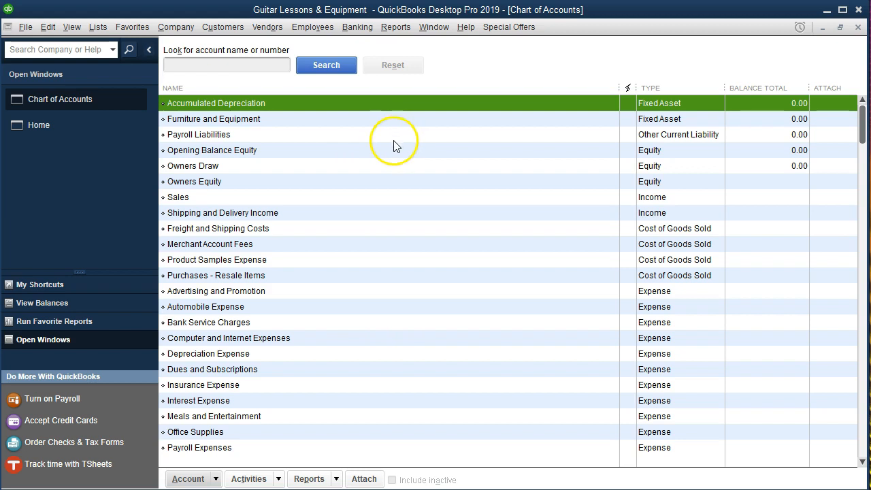
mouse_move(296, 343)
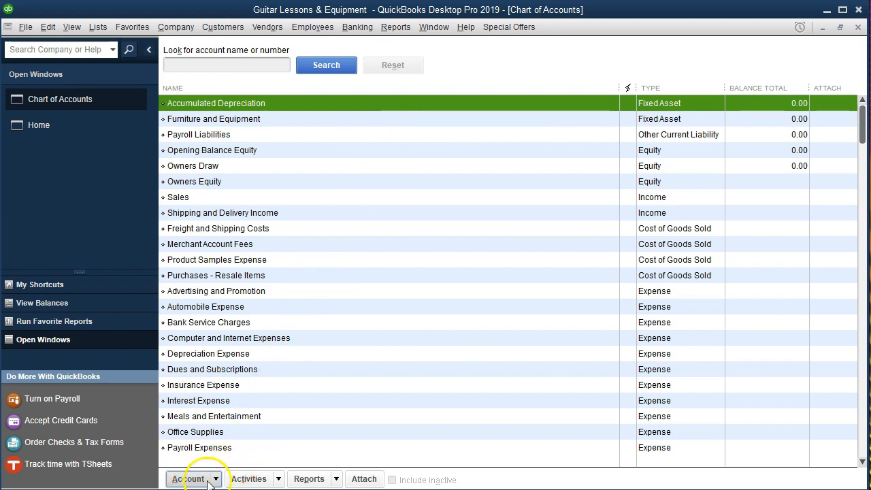
- Start a new account with Bank as its type and continue to its details form
click(193, 479)
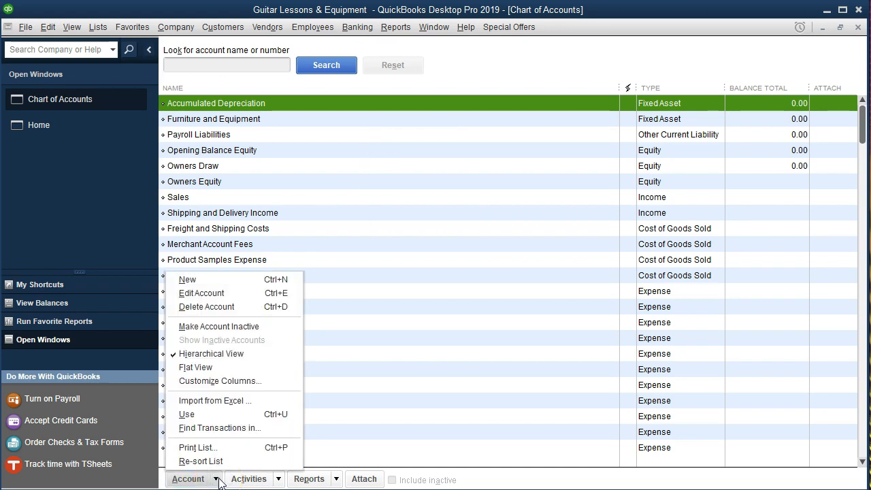
mouse_move(229, 278)
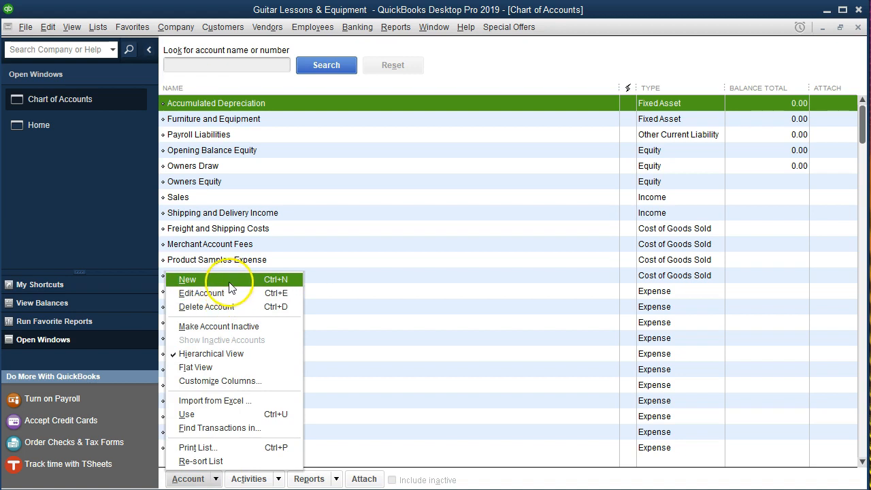
click(187, 279)
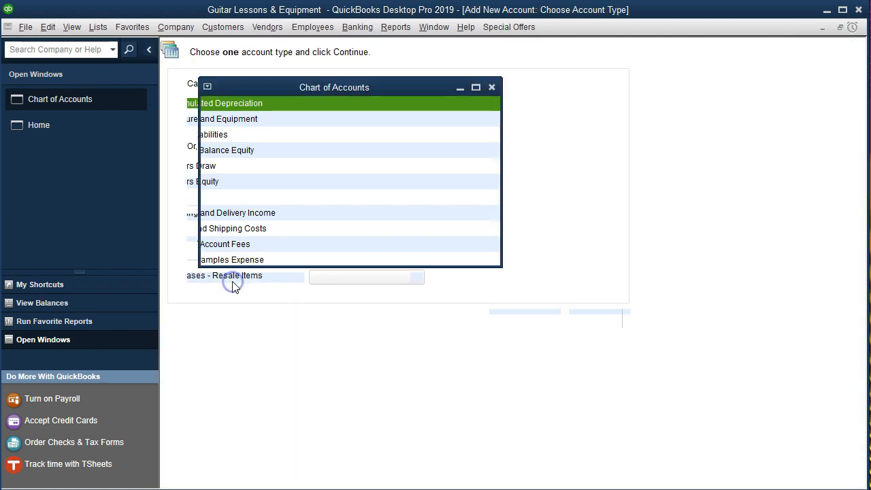
click(491, 86)
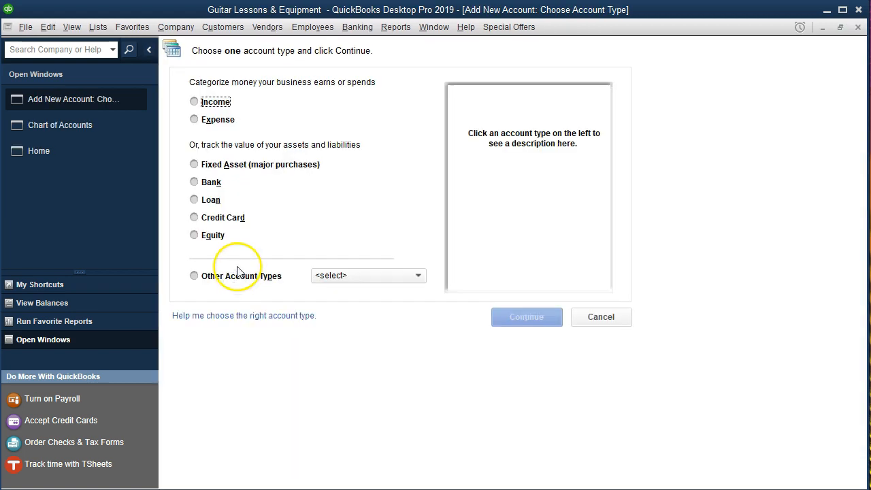
mouse_move(238, 272)
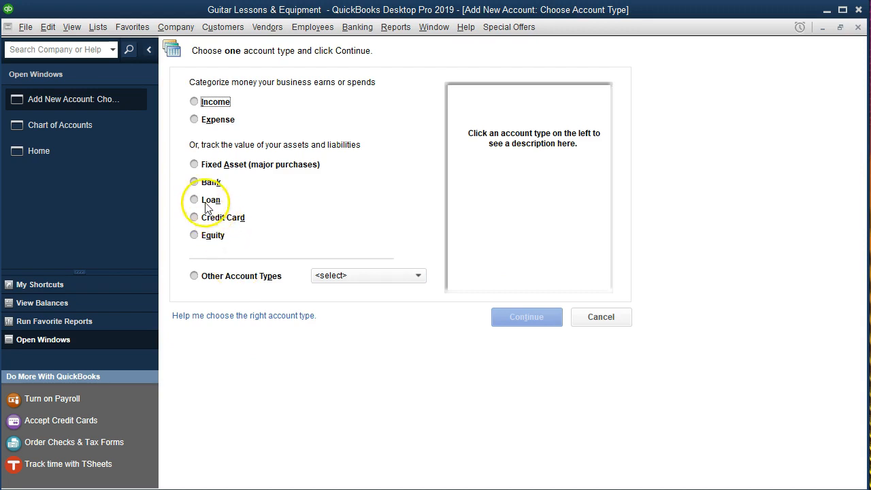
click(194, 182)
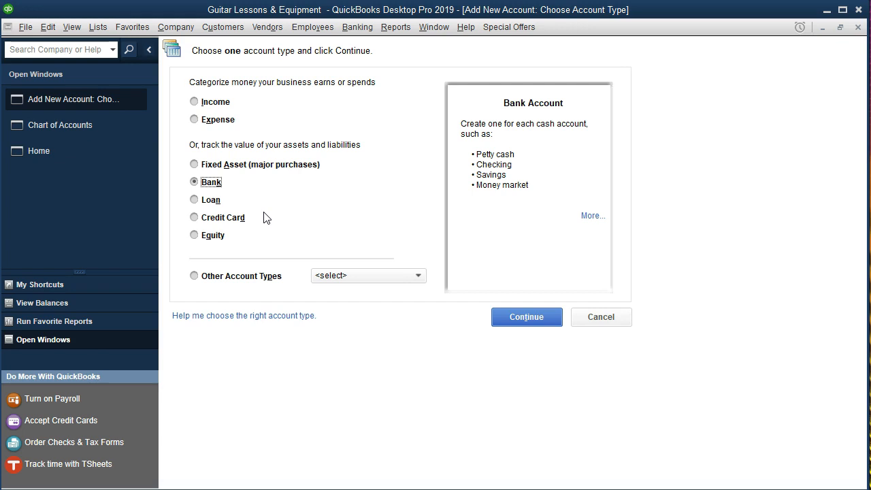
click(526, 316)
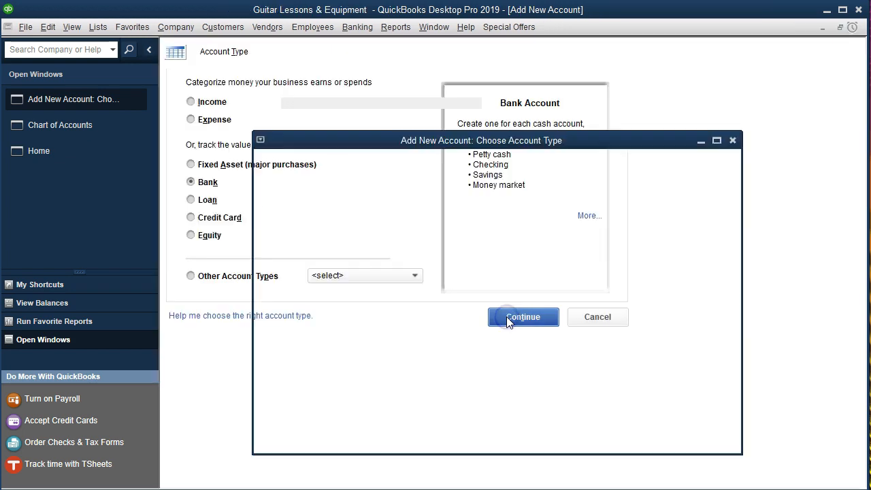
- Name the new bank account 'Checking Account' and save it to the chart of accounts
click(522, 316)
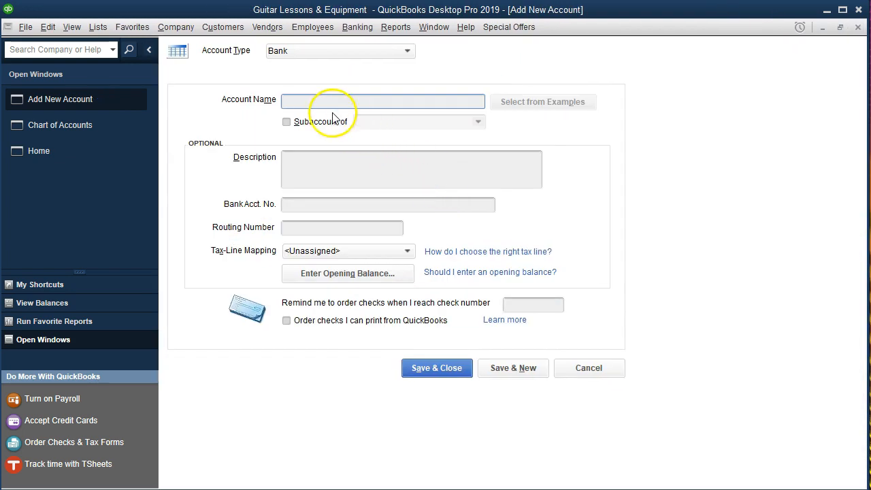
click(382, 102)
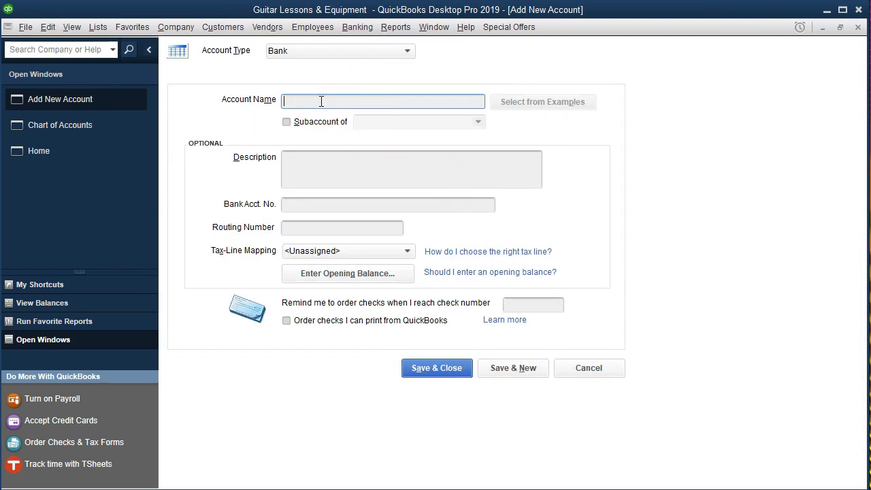
text(Checking Aco)
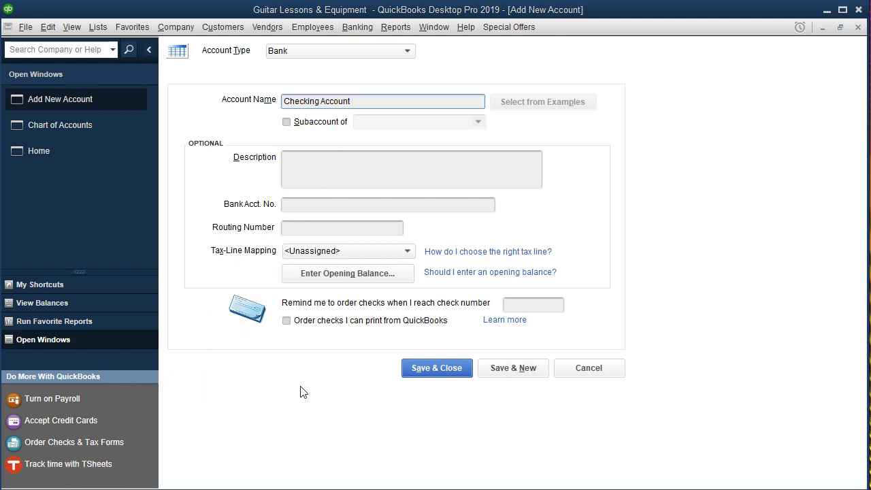
click(436, 368)
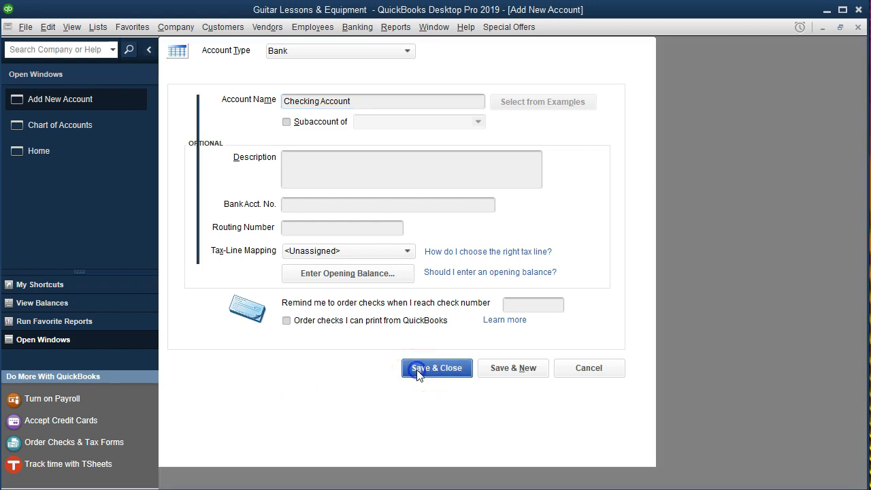
click(436, 368)
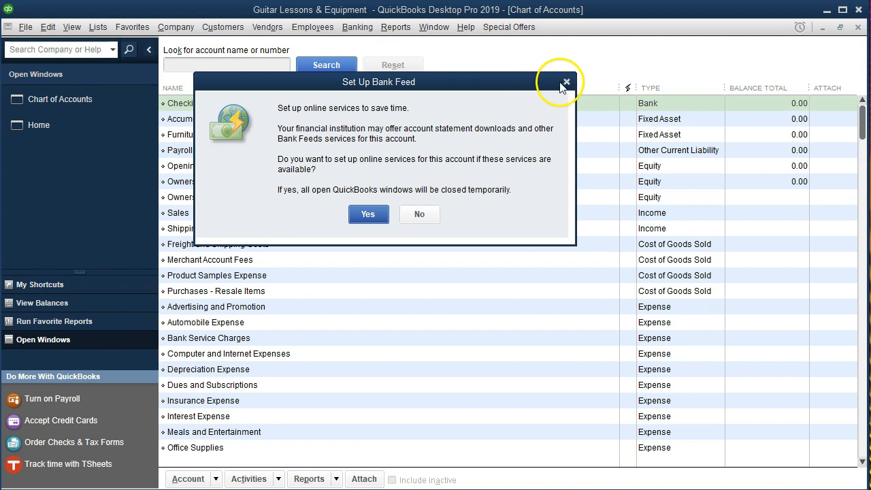
- Dismiss the bank-feed prompt and open the empty Checking Account register
click(566, 82)
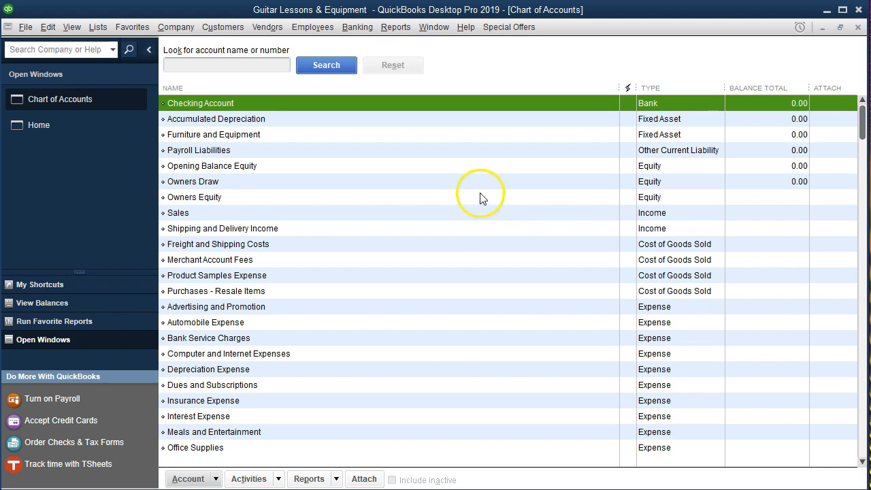
mouse_move(381, 111)
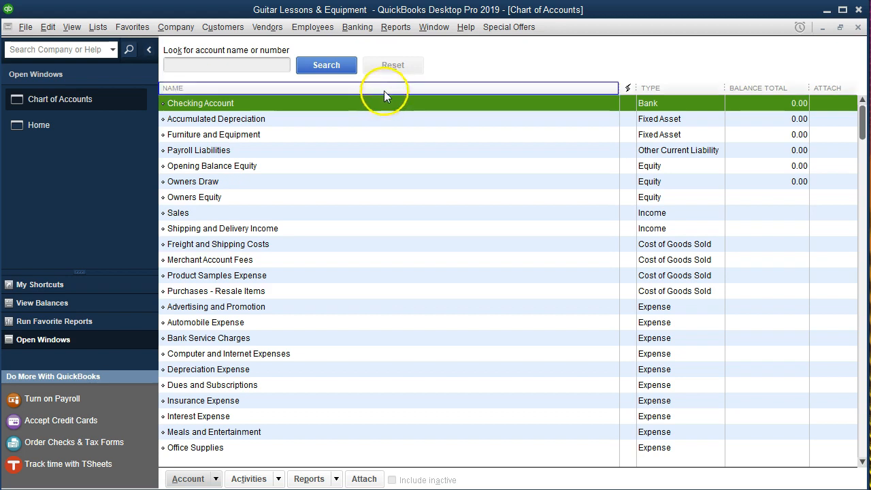
click(357, 26)
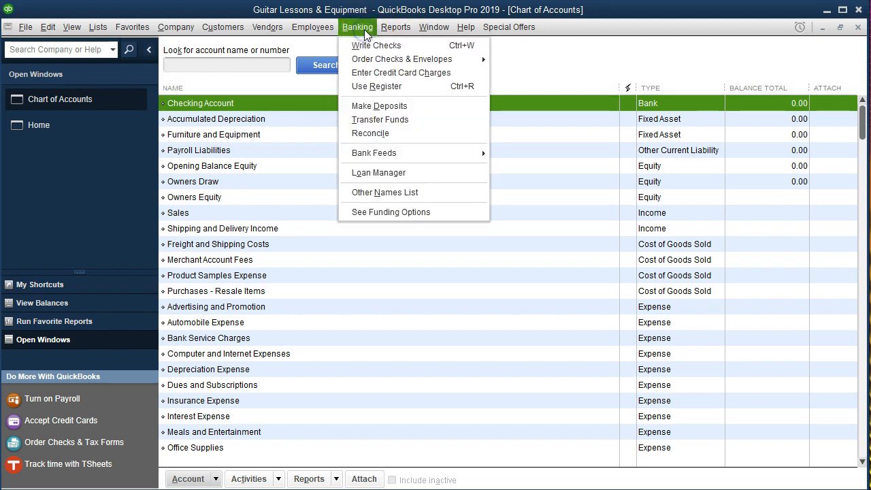
mouse_move(390, 133)
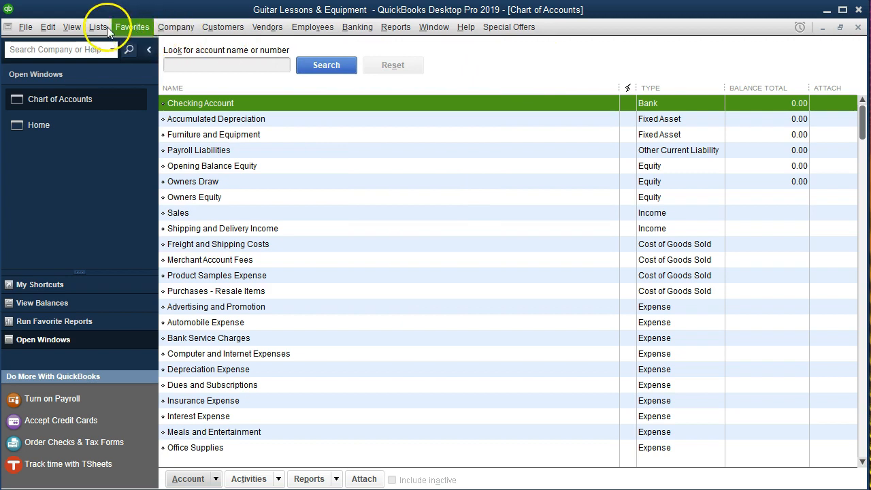
click(98, 26)
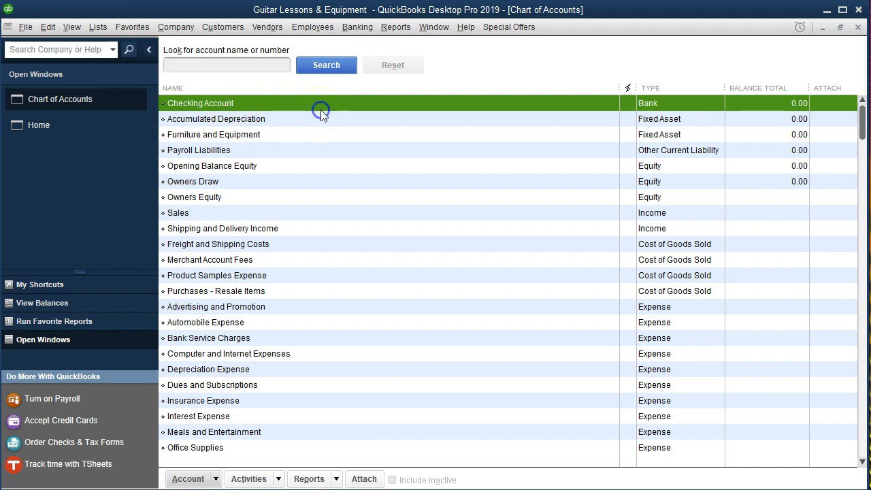
double_click(200, 103)
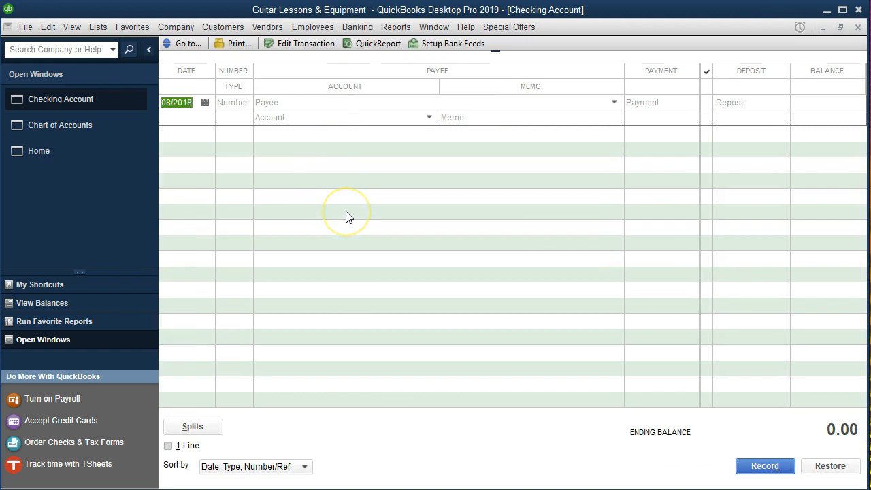